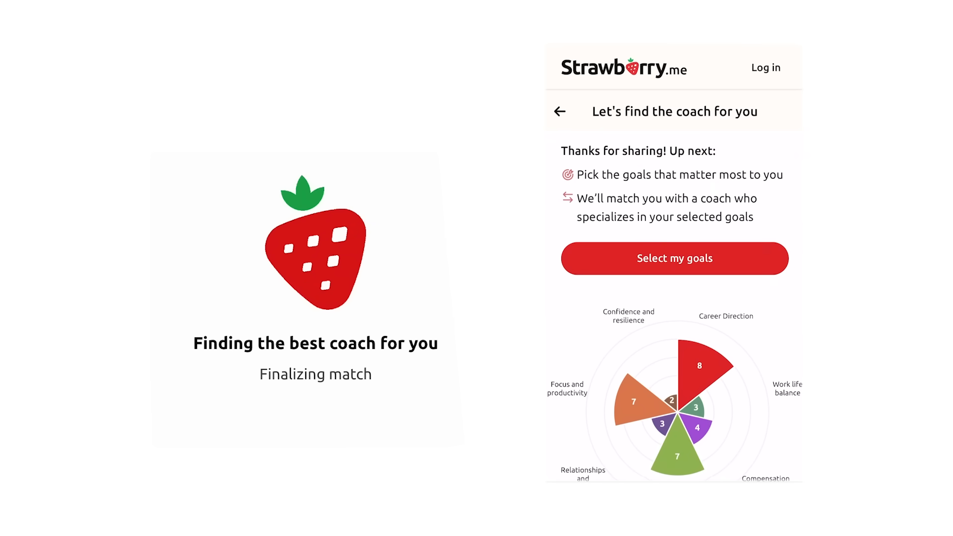
pyautogui.click(674, 258)
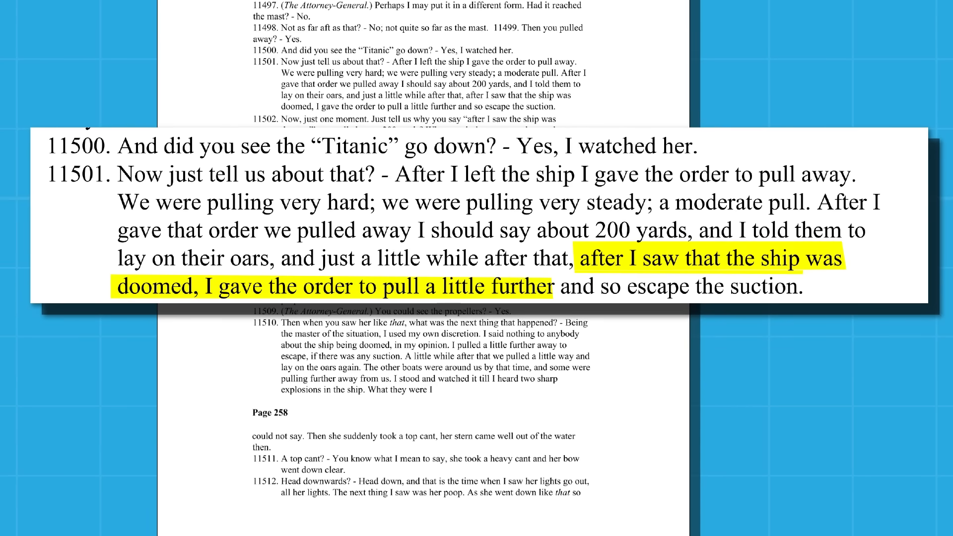
pyautogui.moveTo(559, 287); pyautogui.dragTo(802, 287)
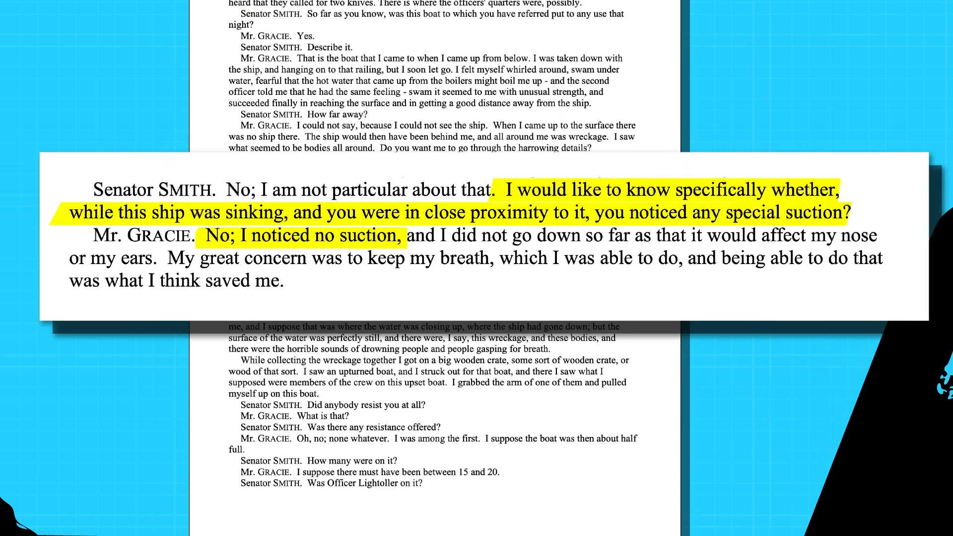
pyautogui.moveTo(404, 235); pyautogui.dragTo(613, 236)
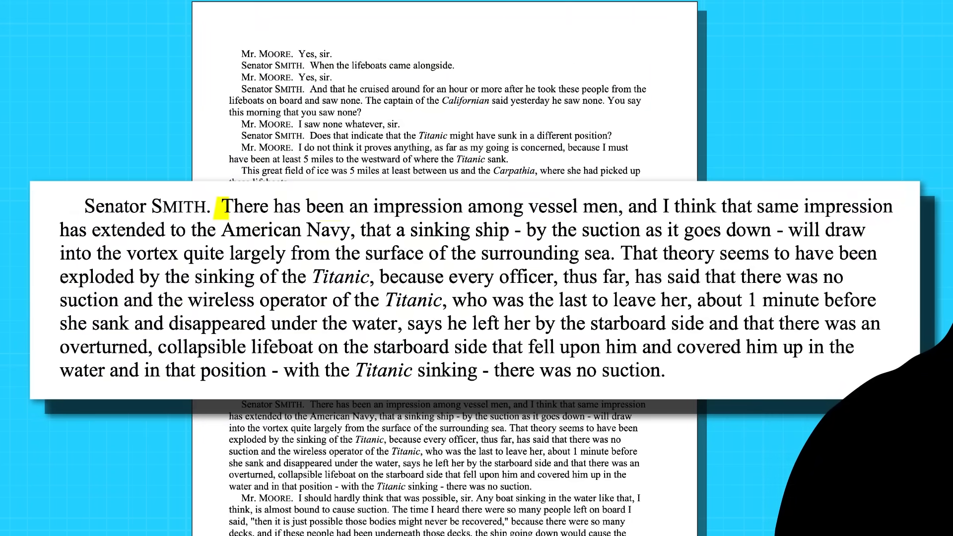
pyautogui.moveTo(227, 206); pyautogui.dragTo(468, 206)
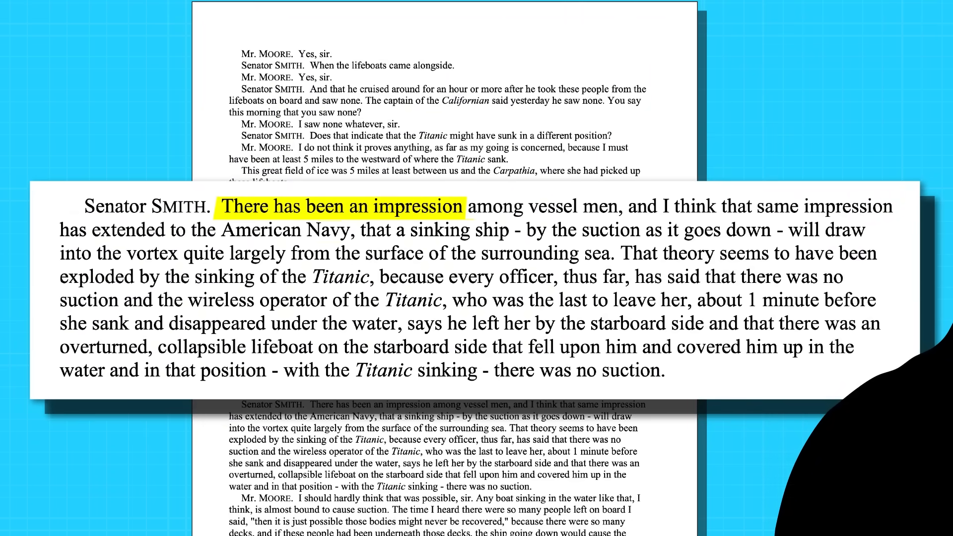
pyautogui.moveTo(378, 230); pyautogui.dragTo(639, 230)
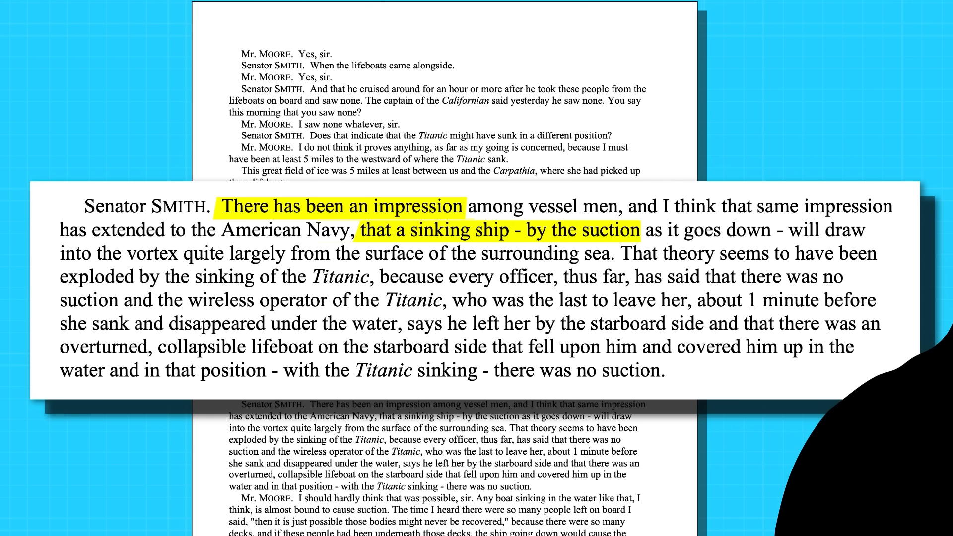
pyautogui.moveTo(641, 229); pyautogui.dragTo(852, 230)
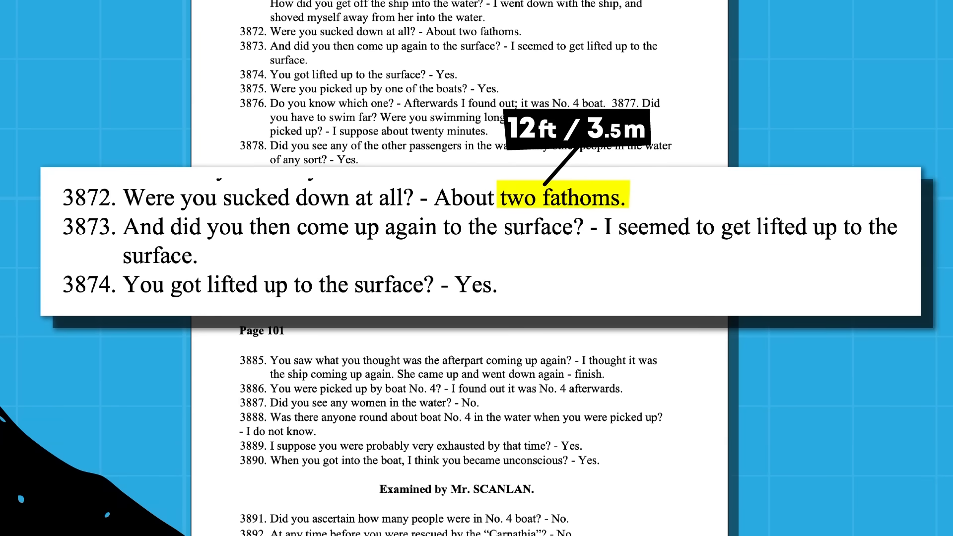
pyautogui.moveTo(608, 226); pyautogui.dragTo(896, 226)
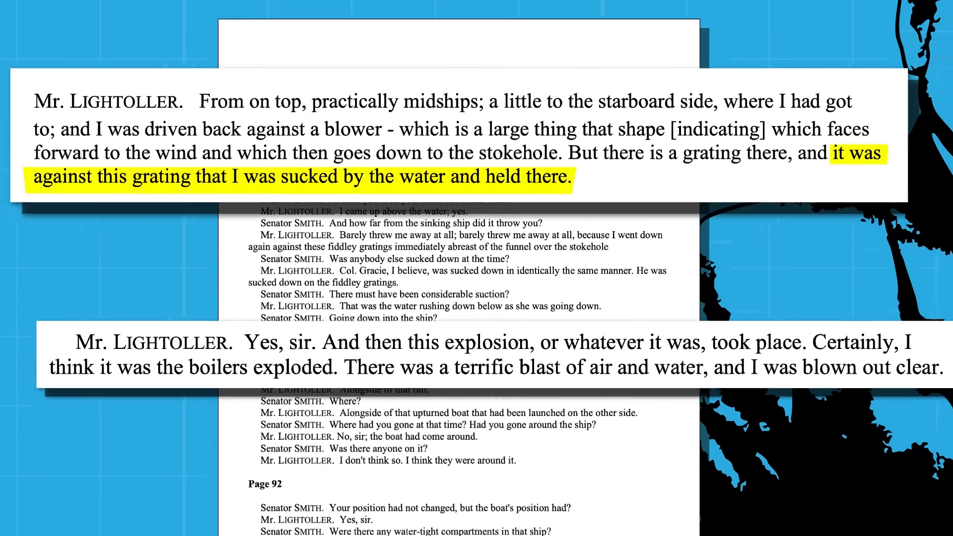
pyautogui.scroll(-3)
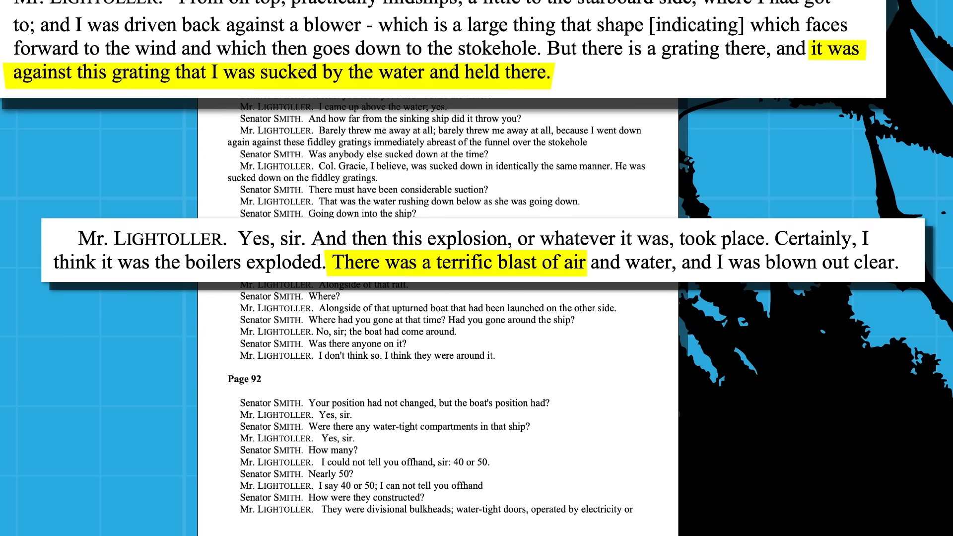
pyautogui.moveTo(583, 263); pyautogui.dragTo(814, 263)
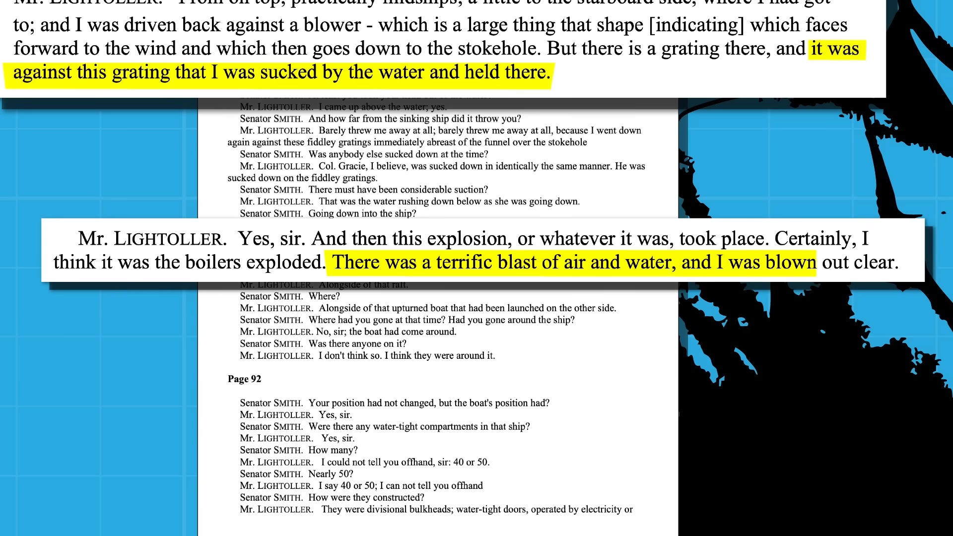